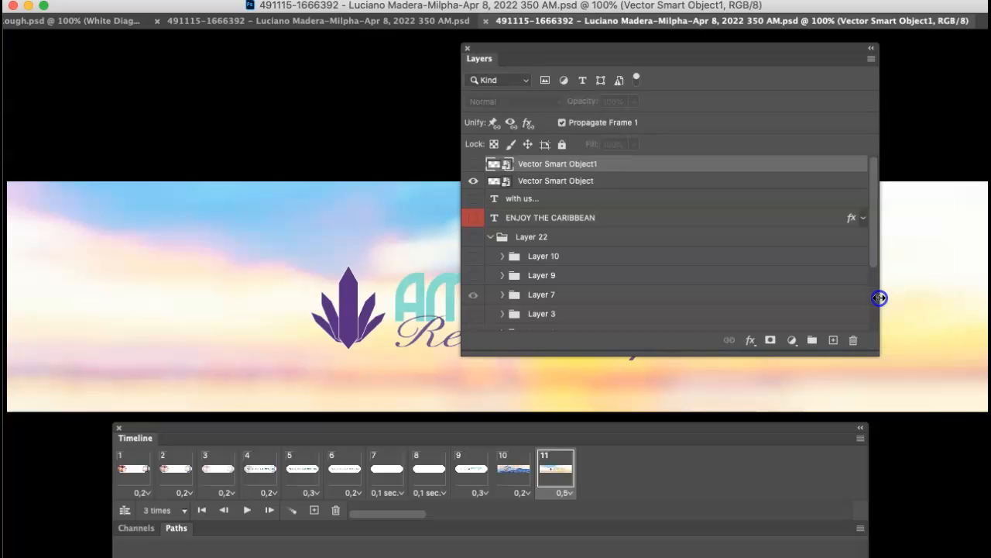
# Step: Dismiss the floating Layers panel to reveal the banner canvas and Timeline
pyautogui.click(473, 295)
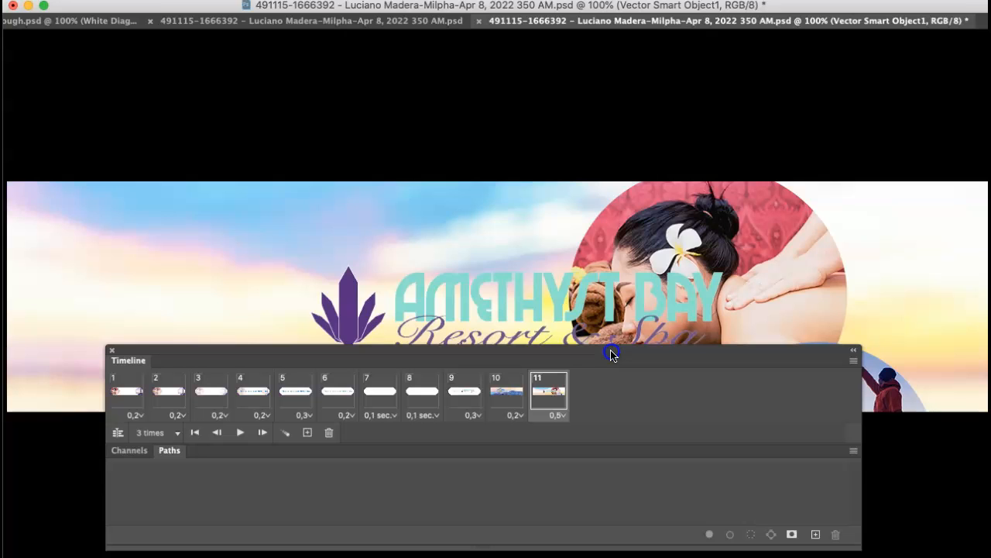
pyautogui.moveTo(379, 445)
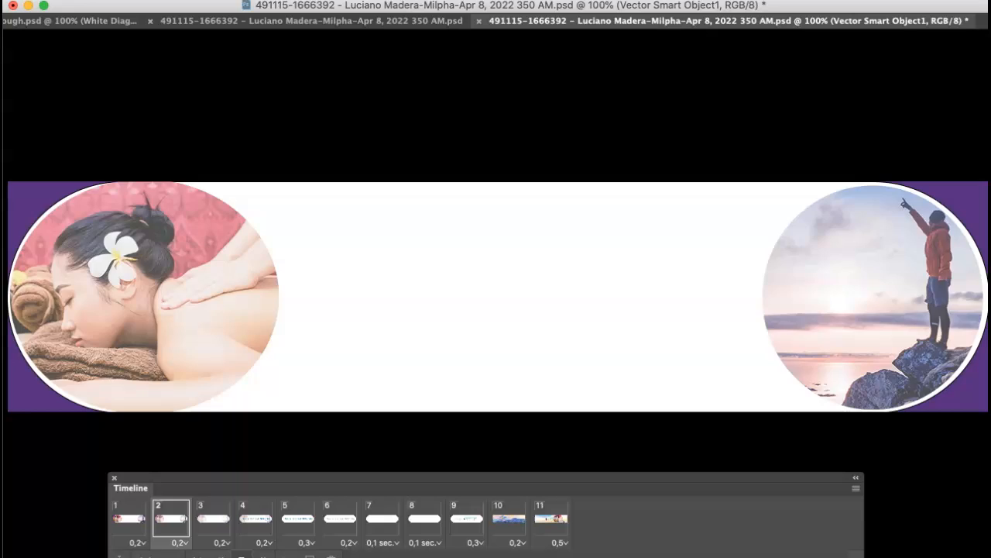
pyautogui.click(466, 519)
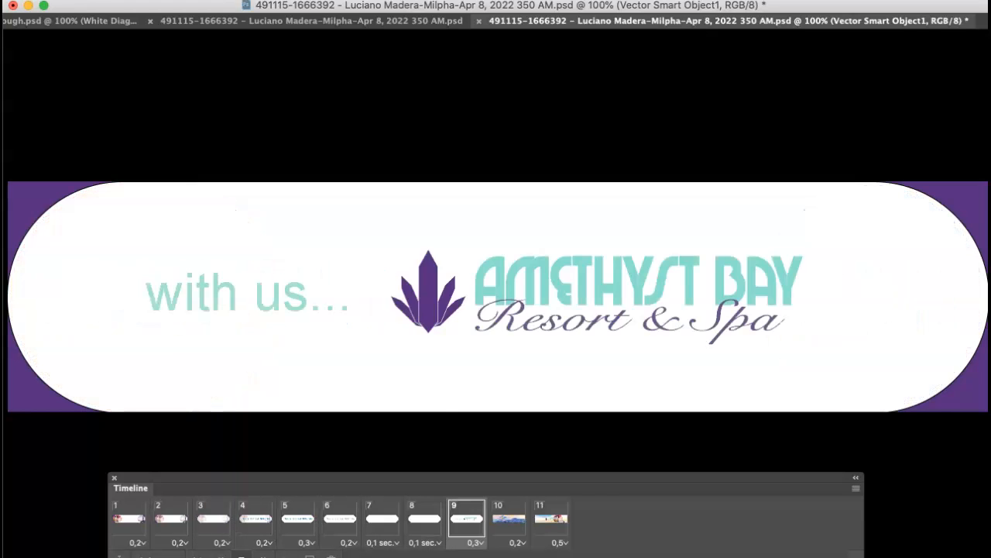
pyautogui.click(256, 519)
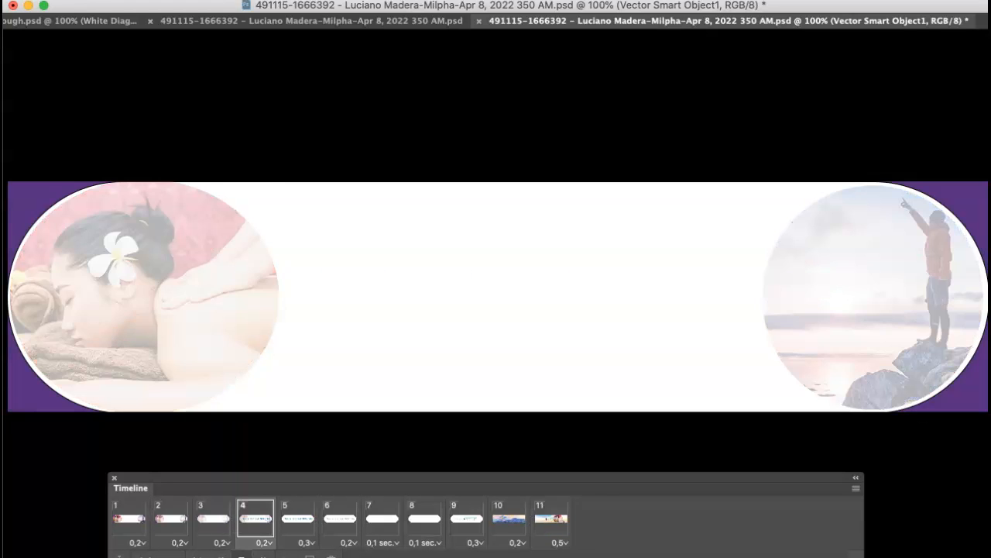
pyautogui.click(551, 519)
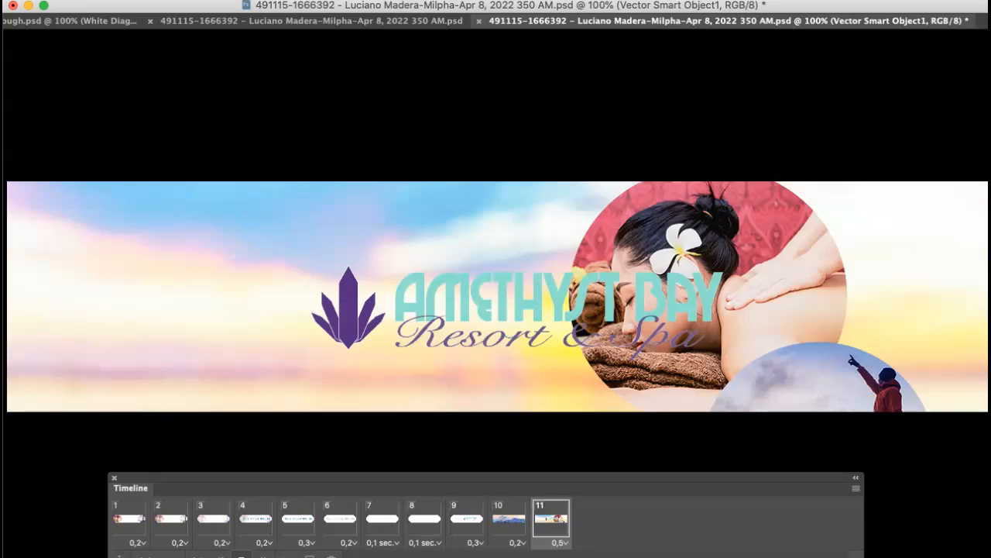
pyautogui.click(466, 518)
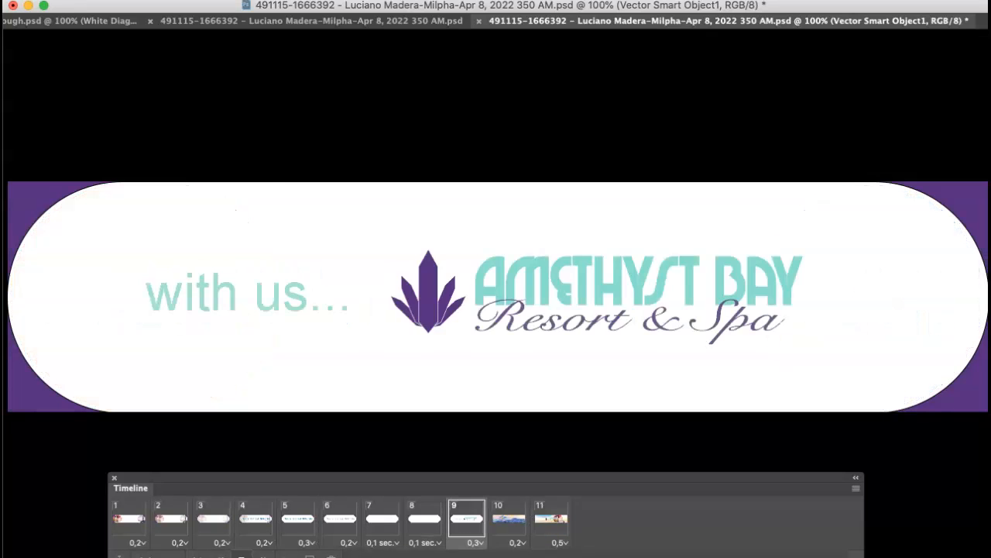
pyautogui.click(551, 517)
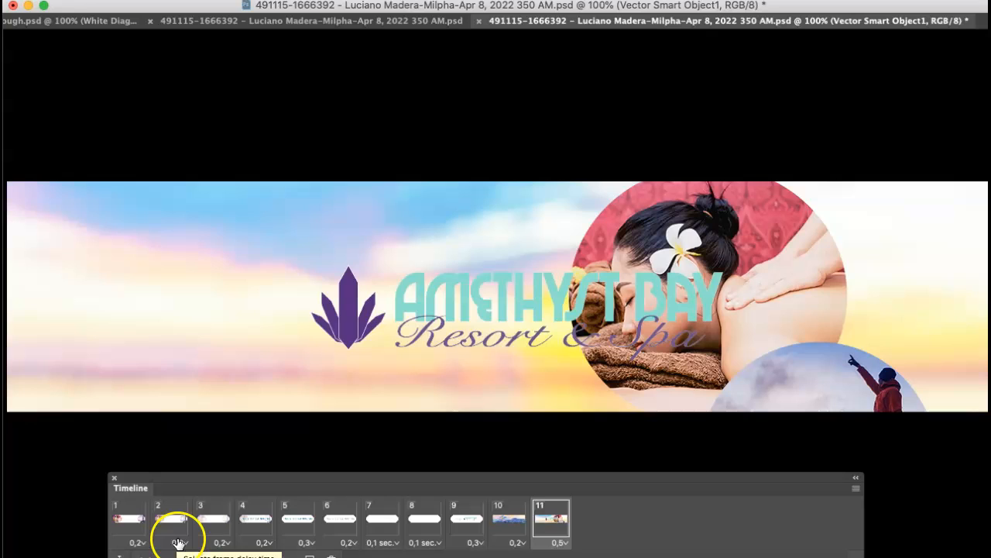
# Step: Tween from frame 3, adding 5 in-between frames for 16 total
pyautogui.click(213, 519)
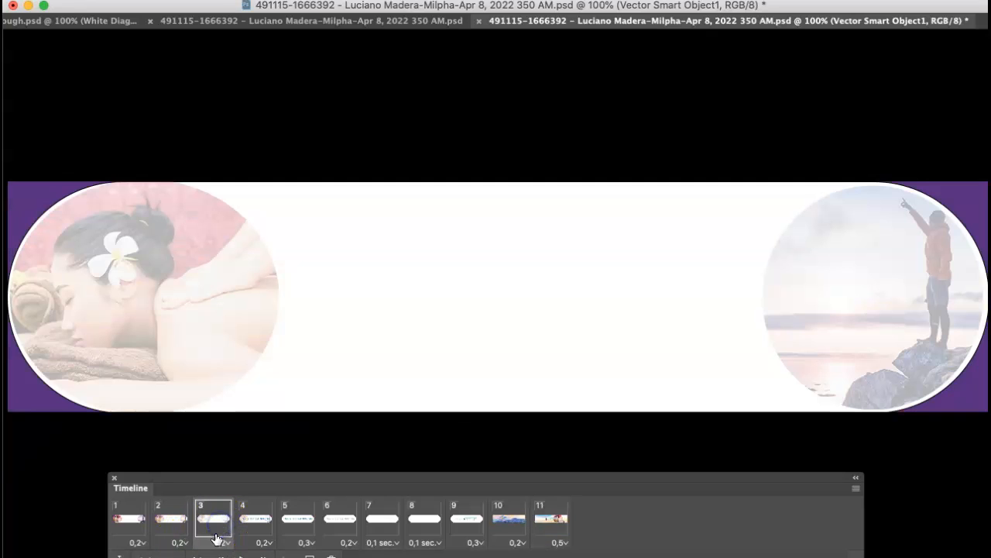
pyautogui.moveTo(259, 523)
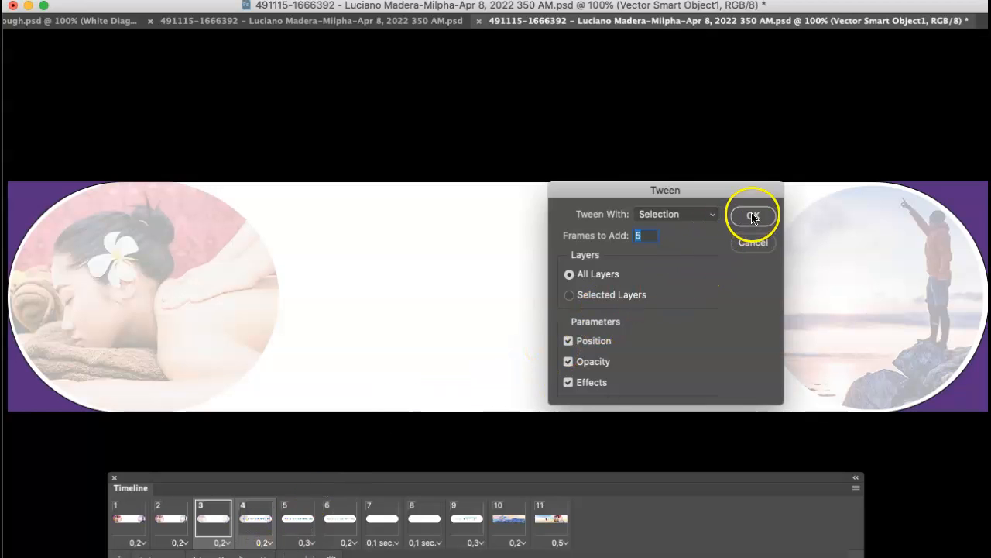
pyautogui.click(751, 215)
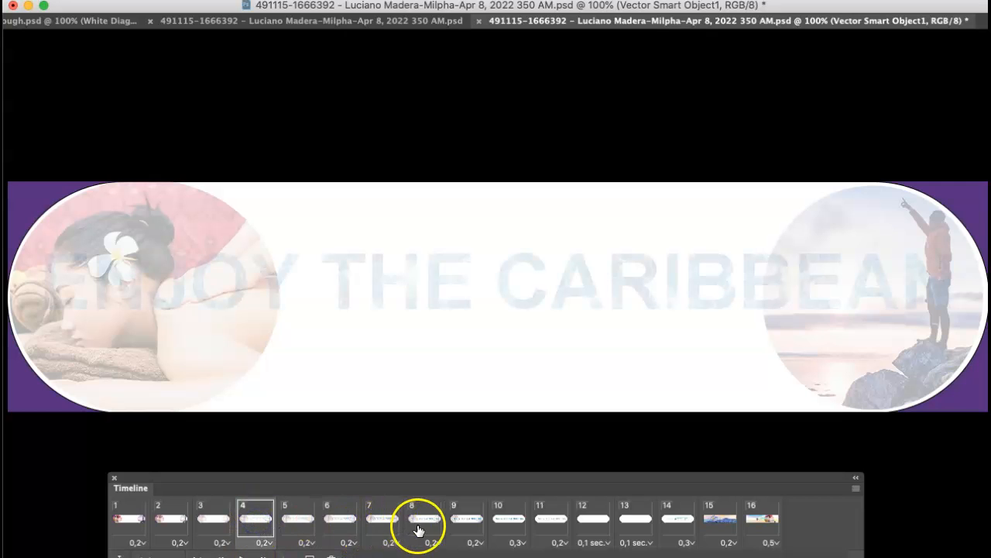
# Step: Give tweened frames 4 through 8 a 0.1-second frame delay
pyautogui.click(273, 541)
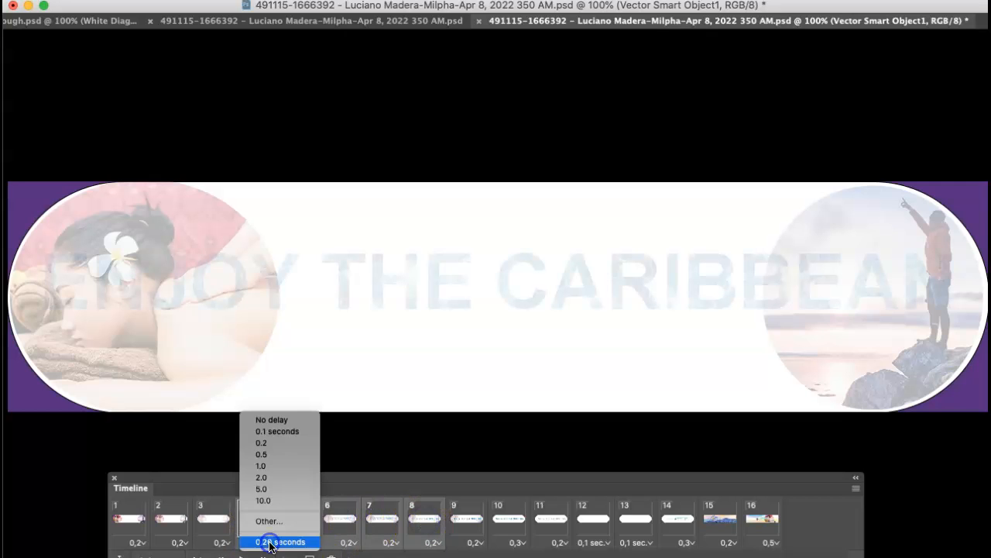
pyautogui.click(278, 432)
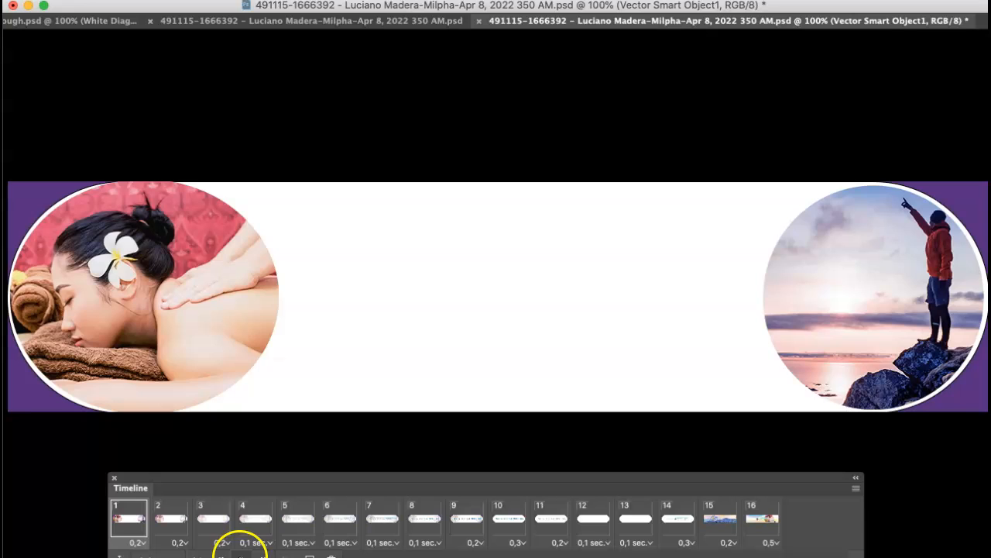
pyautogui.click(424, 517)
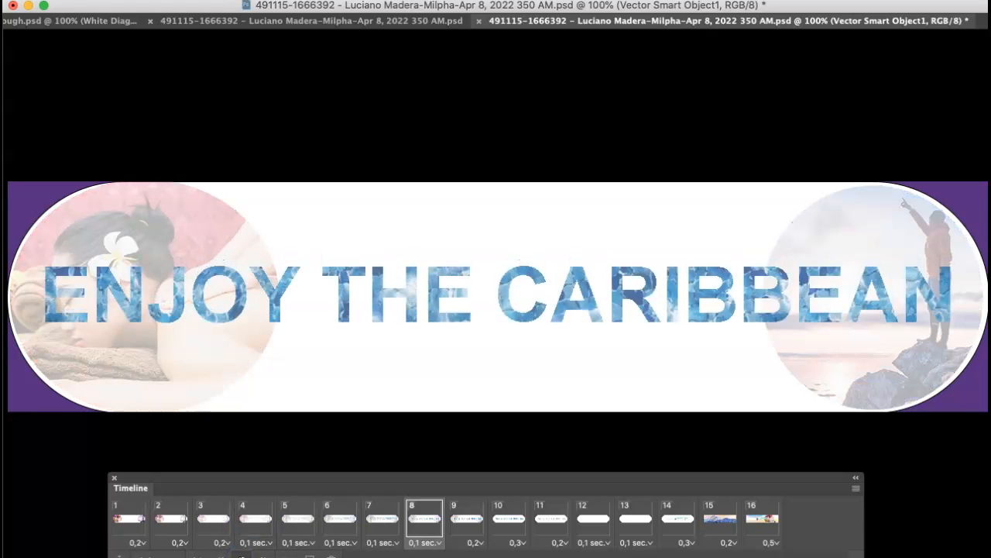
pyautogui.click(760, 517)
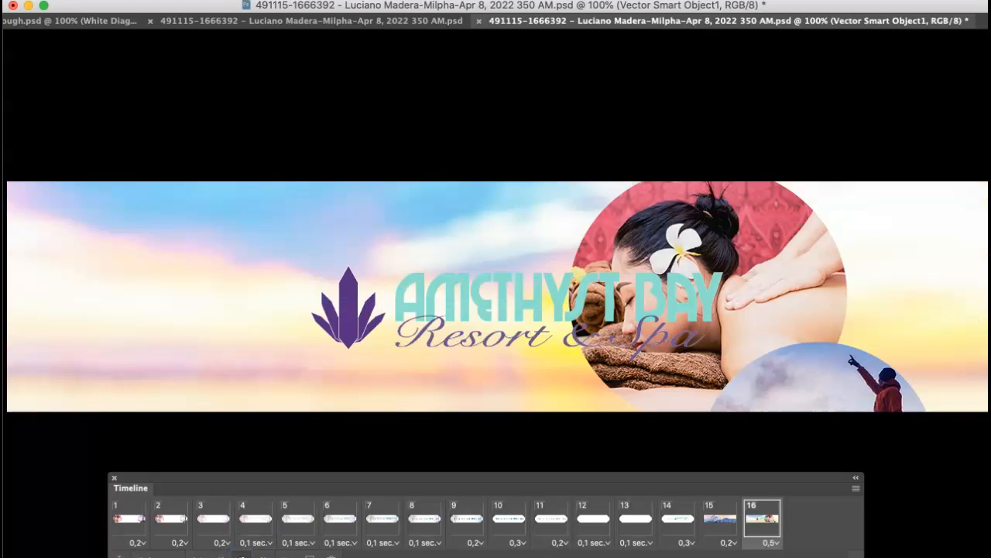
pyautogui.click(465, 518)
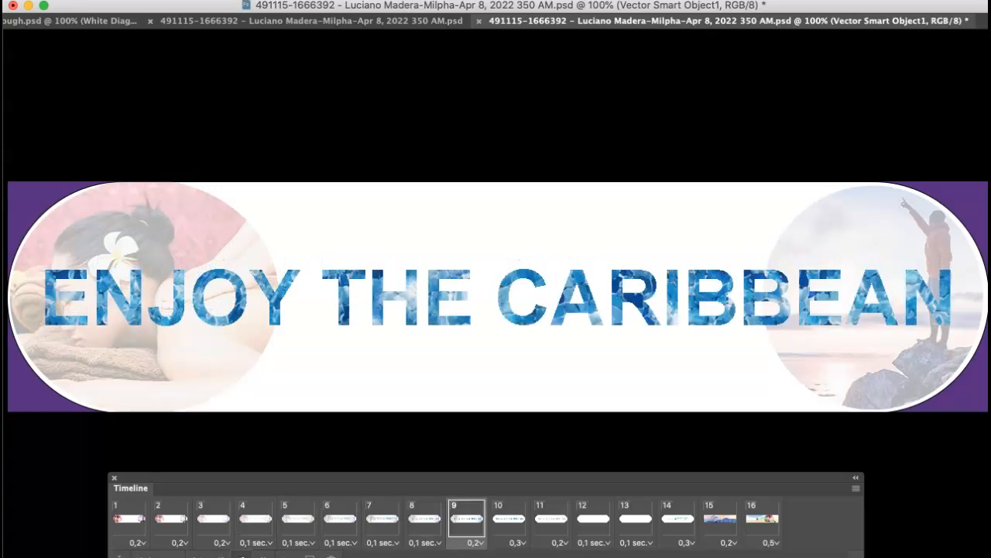
pyautogui.click(128, 517)
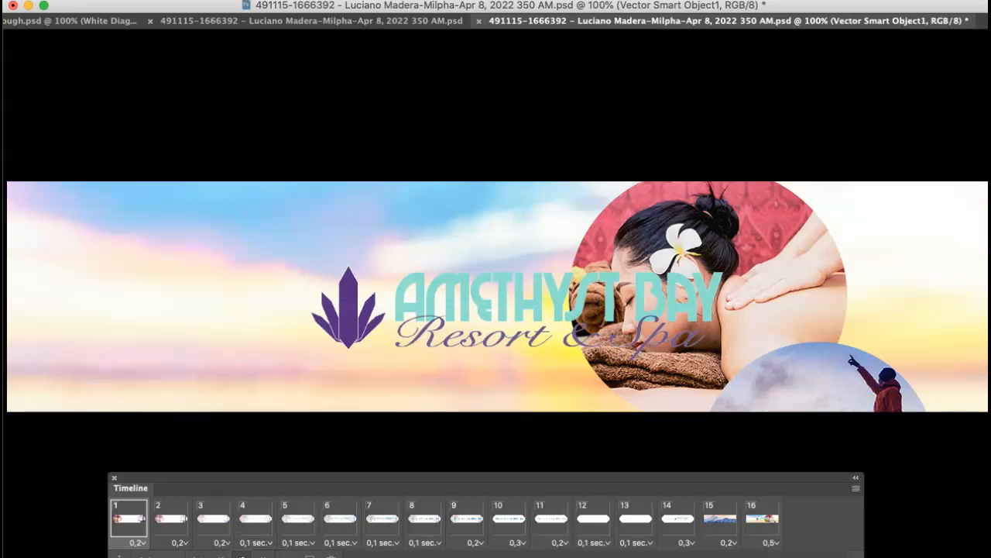
pyautogui.click(508, 518)
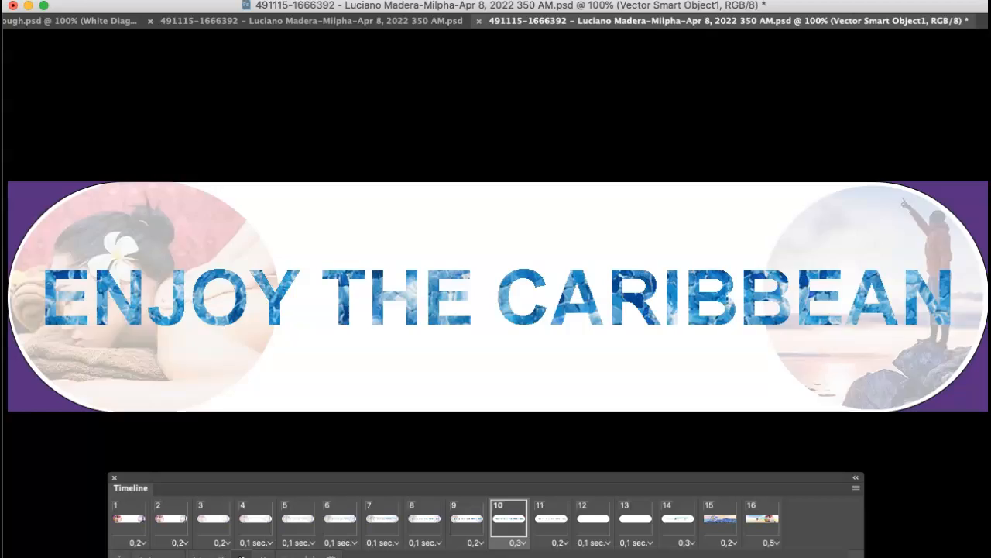
pyautogui.click(762, 517)
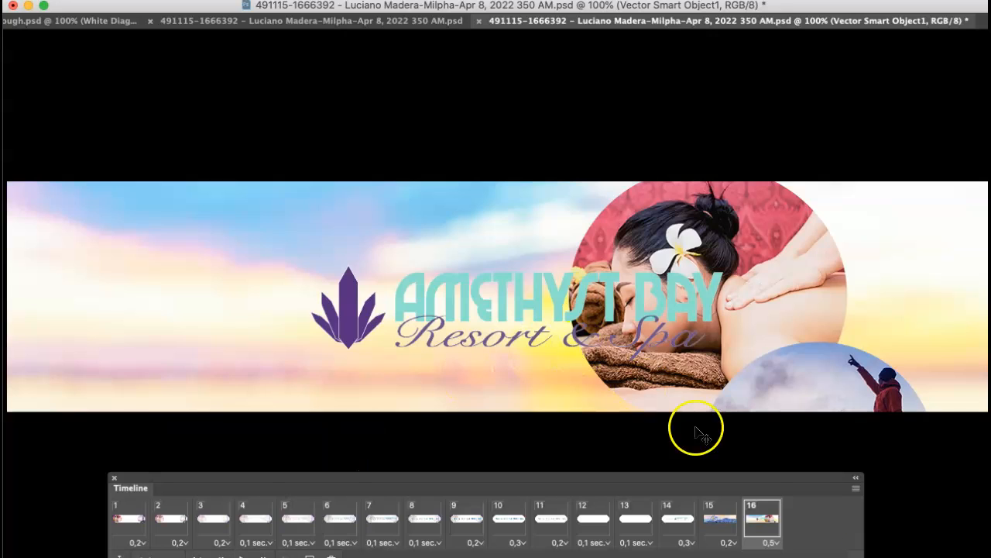
pyautogui.moveTo(767, 291)
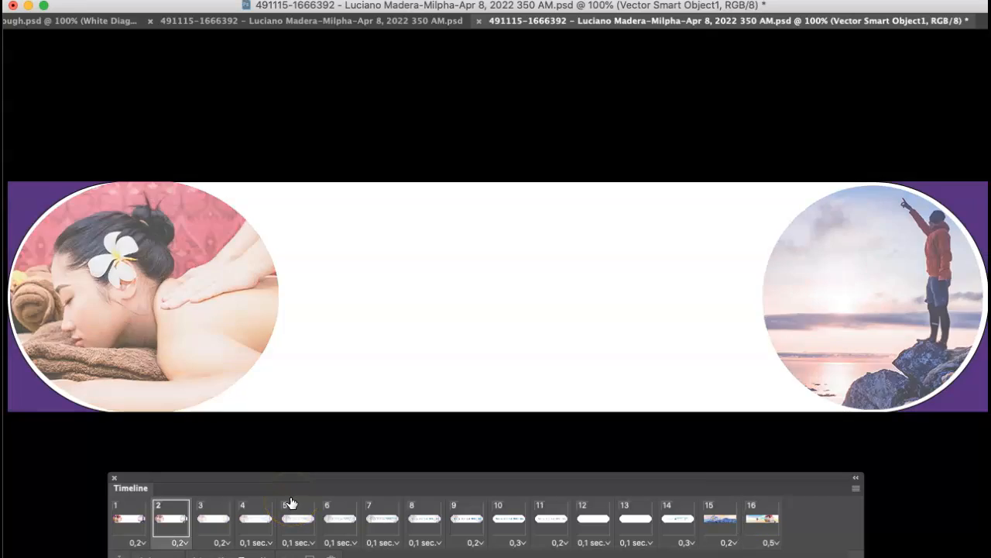
pyautogui.click(508, 518)
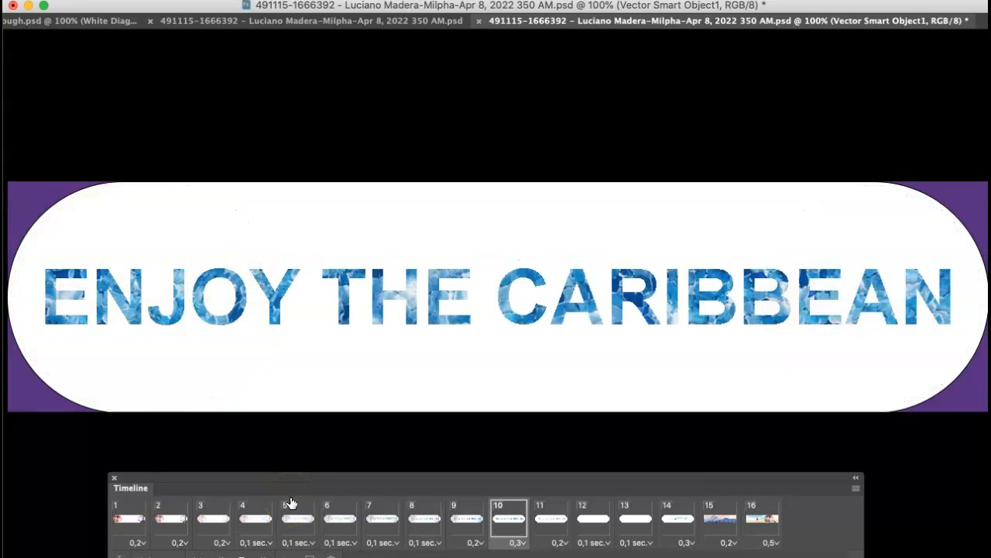
pyautogui.click(170, 518)
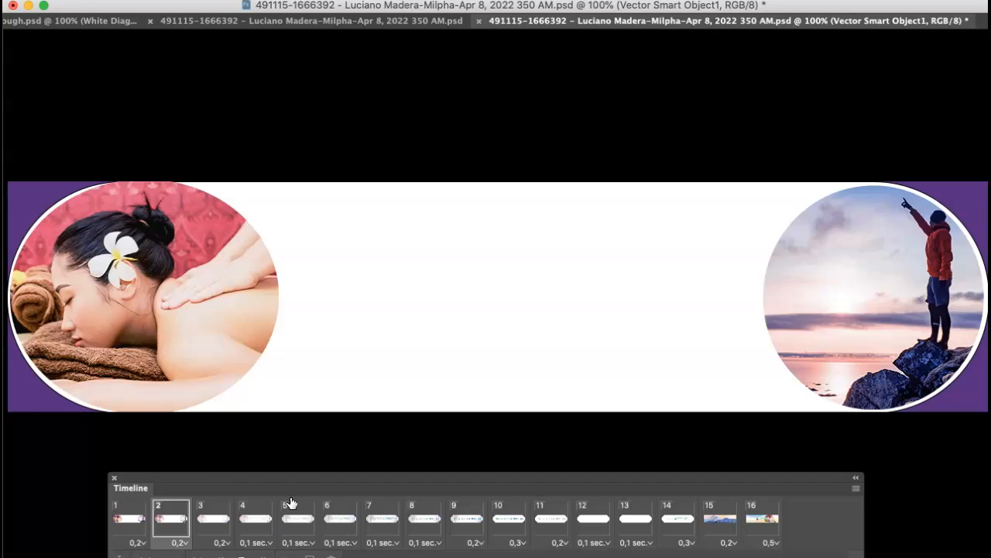
pyautogui.click(509, 517)
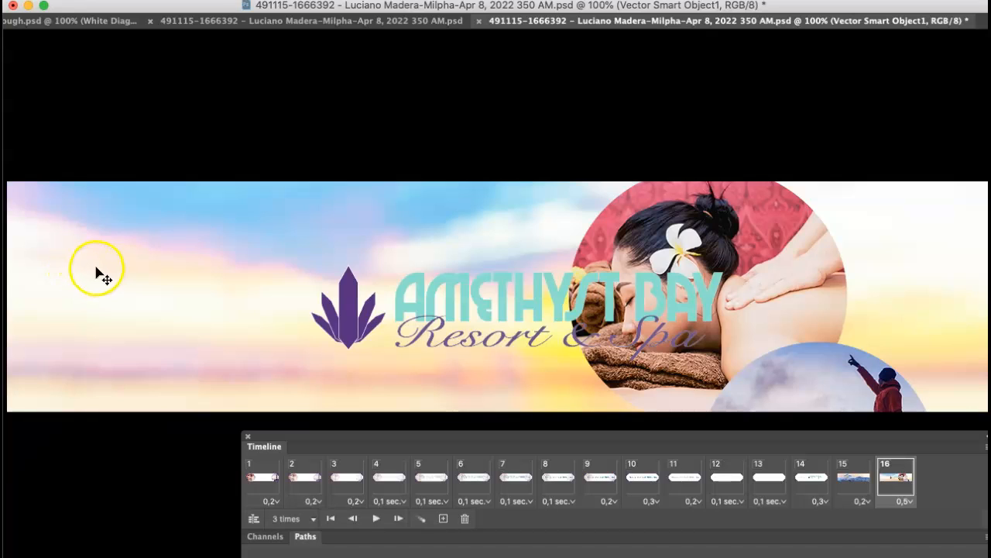
pyautogui.moveTo(27, 287)
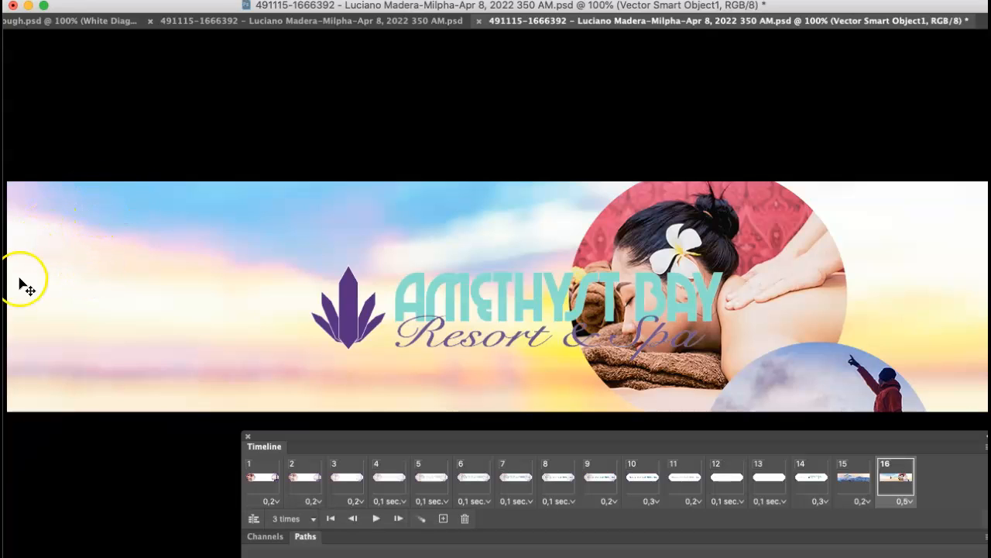
pyautogui.moveTo(160, 186)
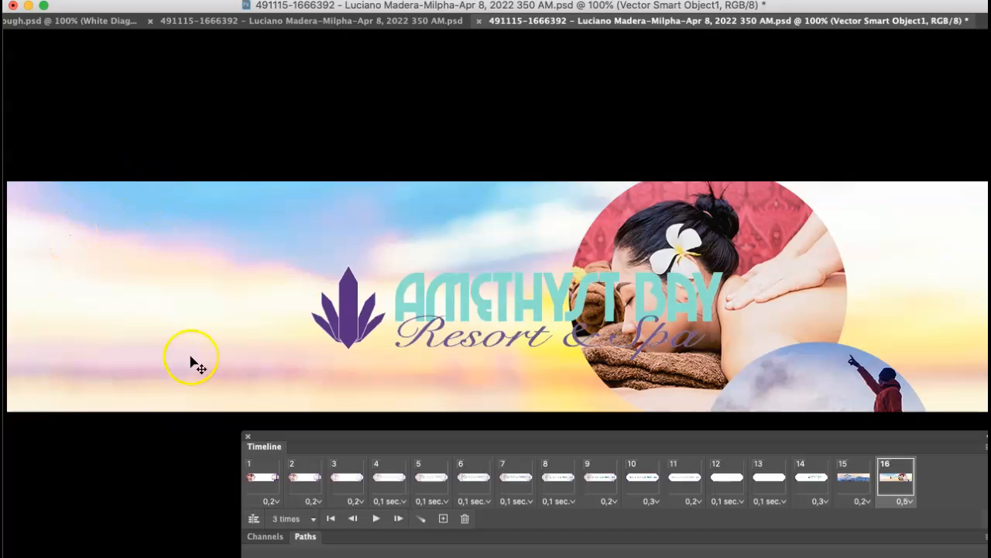
pyautogui.moveTo(77, 209)
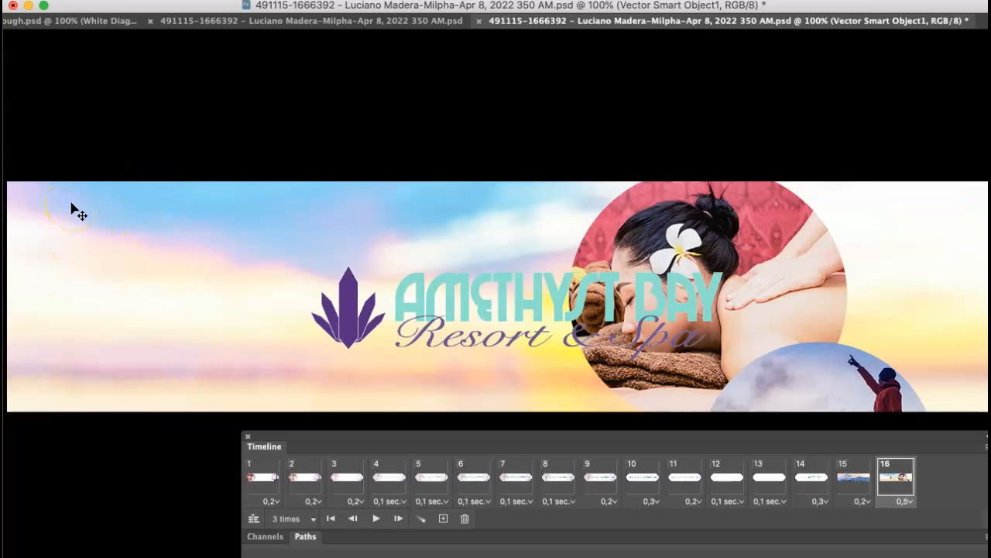